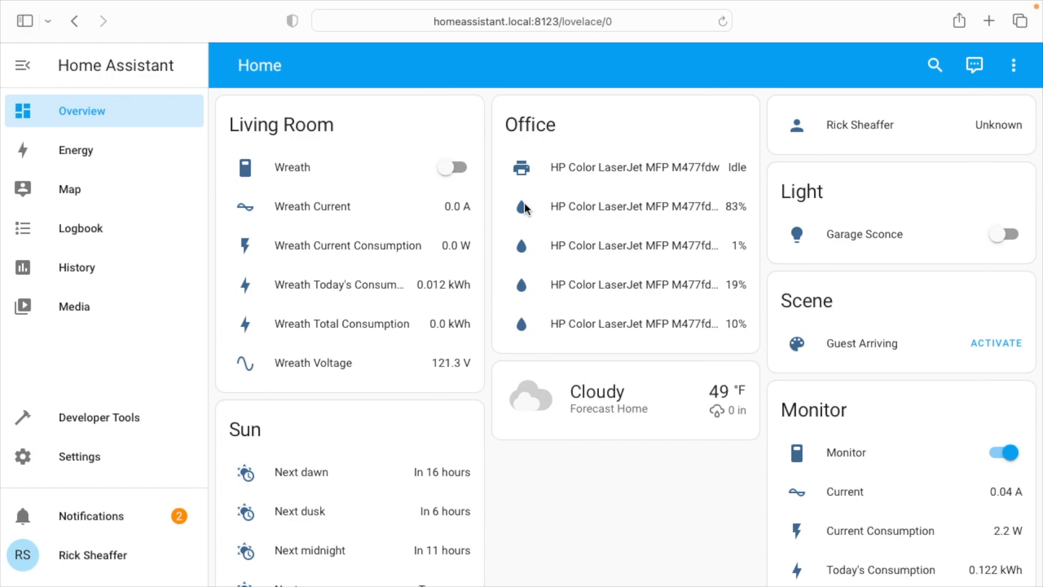
mouse_move(87, 469)
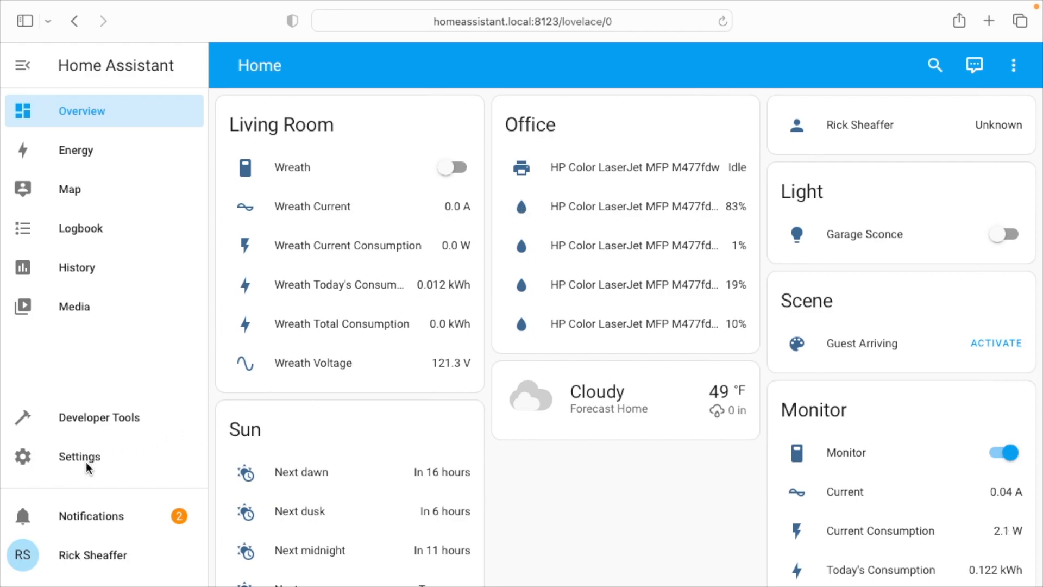
mouse_move(87, 459)
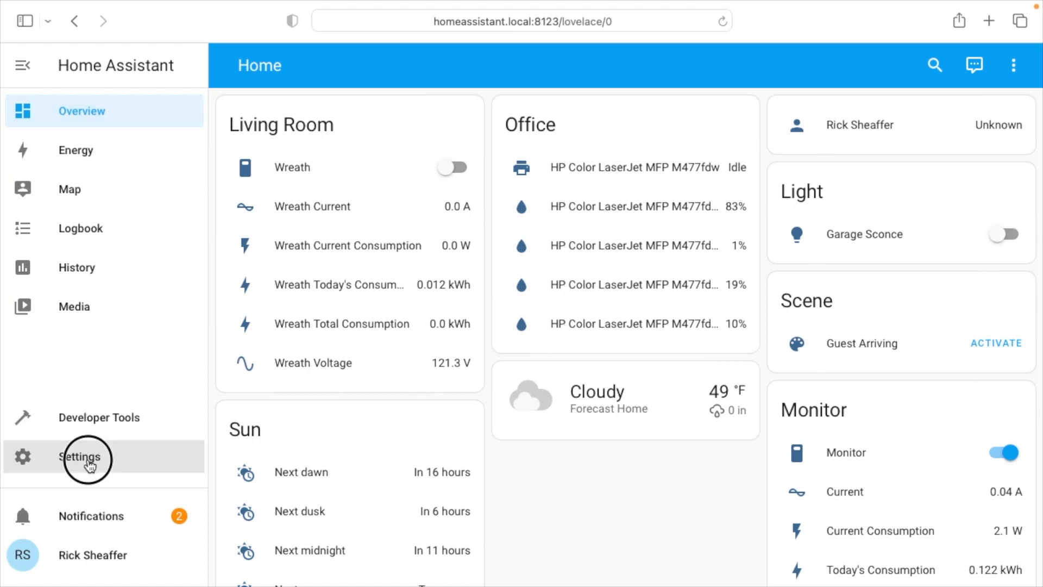
Go to Settings to view the integrations page with discovered Belkin WeMo
click(80, 457)
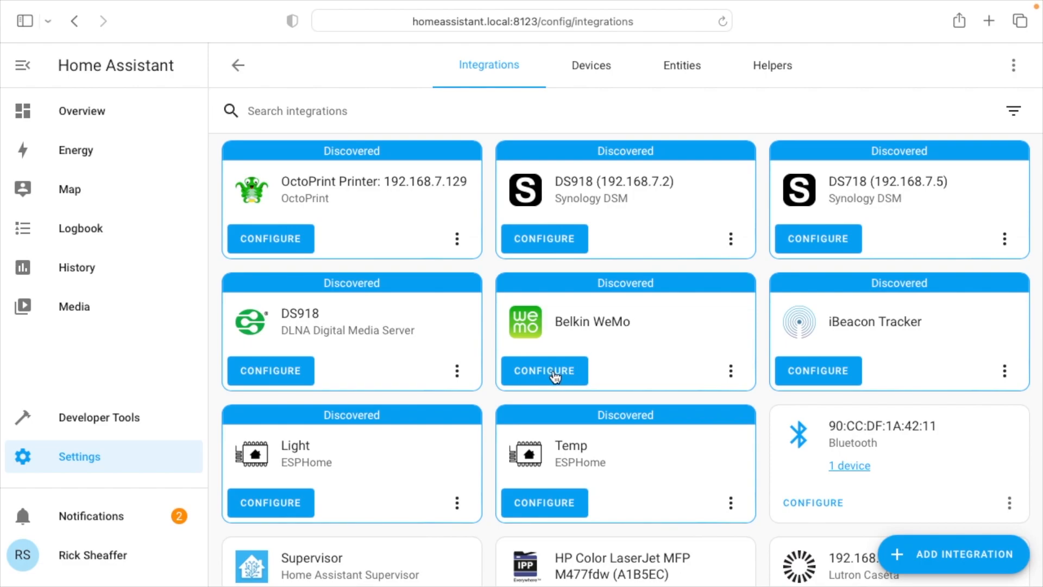
mouse_move(962, 559)
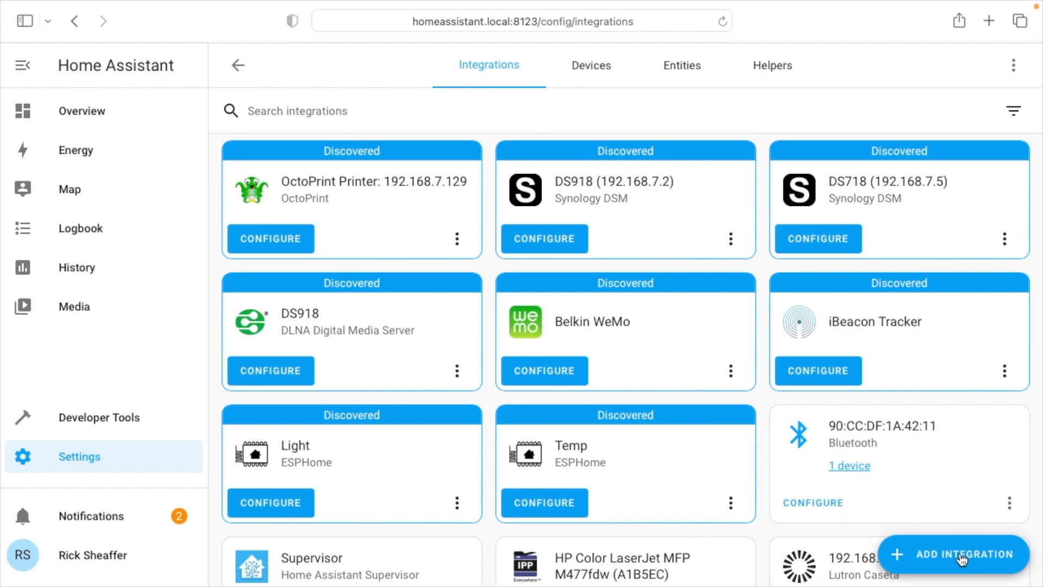
Search 'Belki', pick Belkin WeMo, and select the discovered WeMo device
text(Belki)
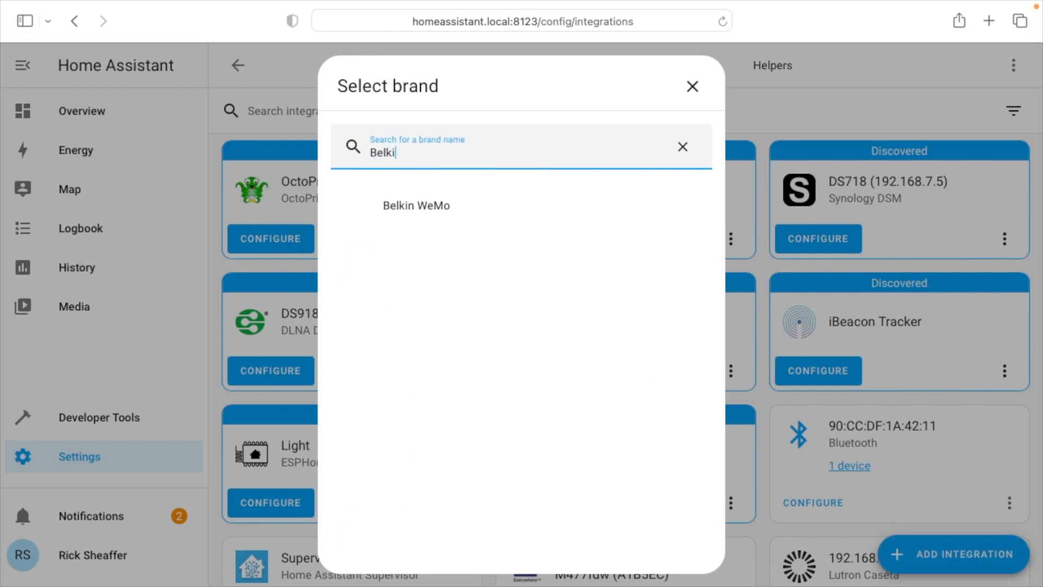
click(416, 204)
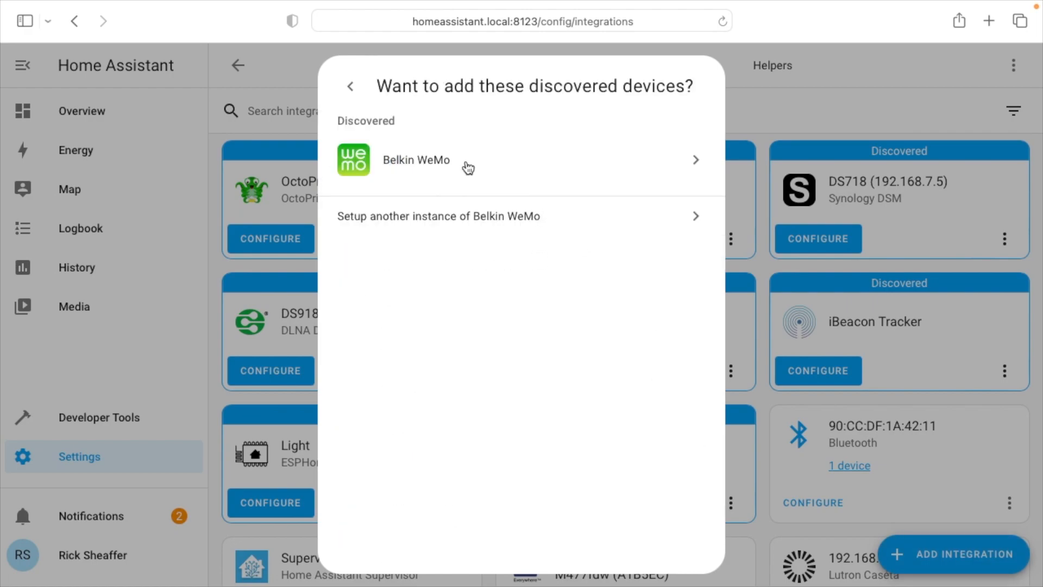
mouse_move(491, 227)
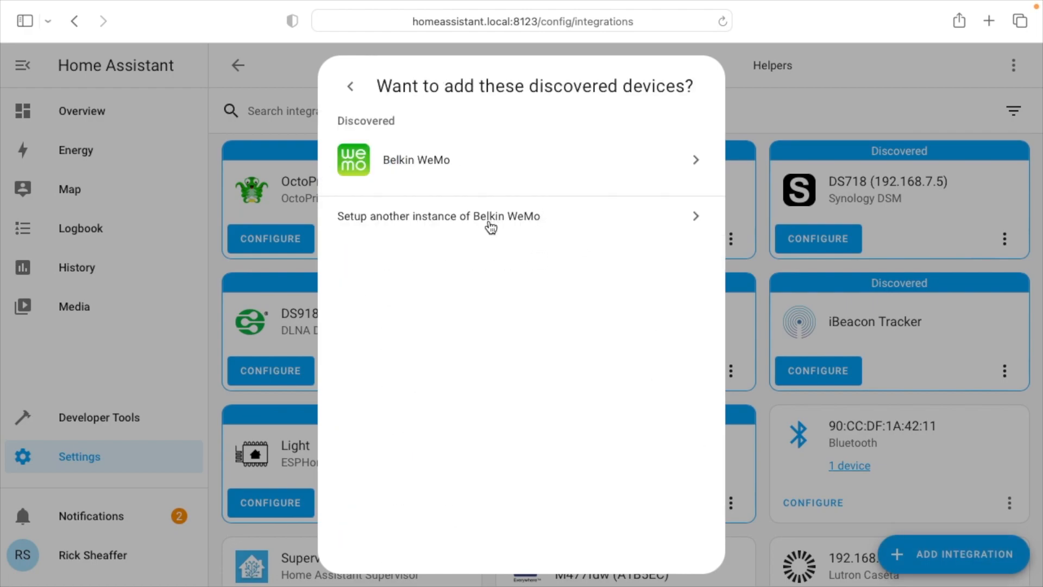
click(415, 160)
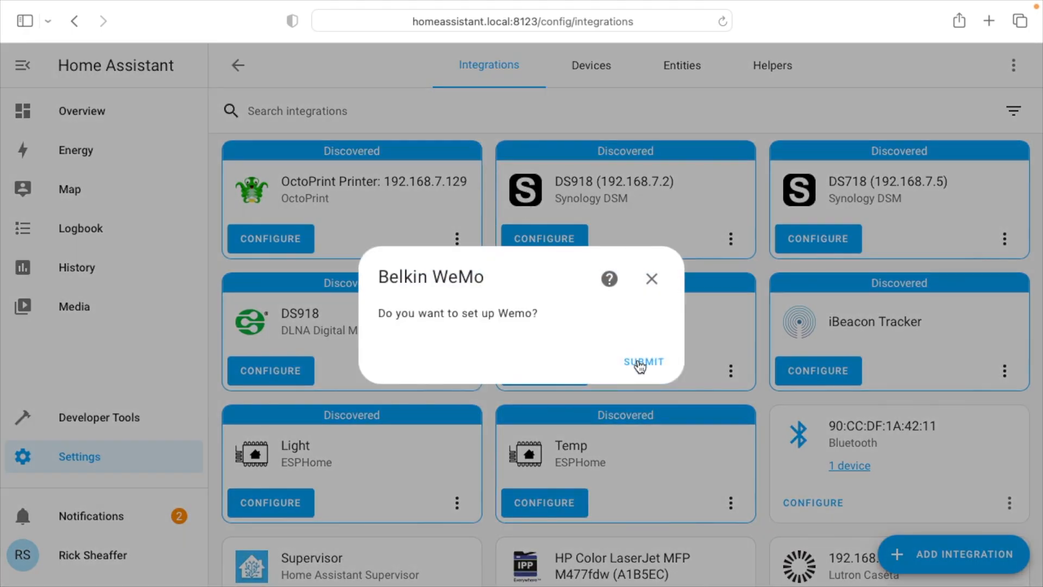
Confirm Wemo setup so it finds Garage Fan and Soffit Outlets
click(642, 362)
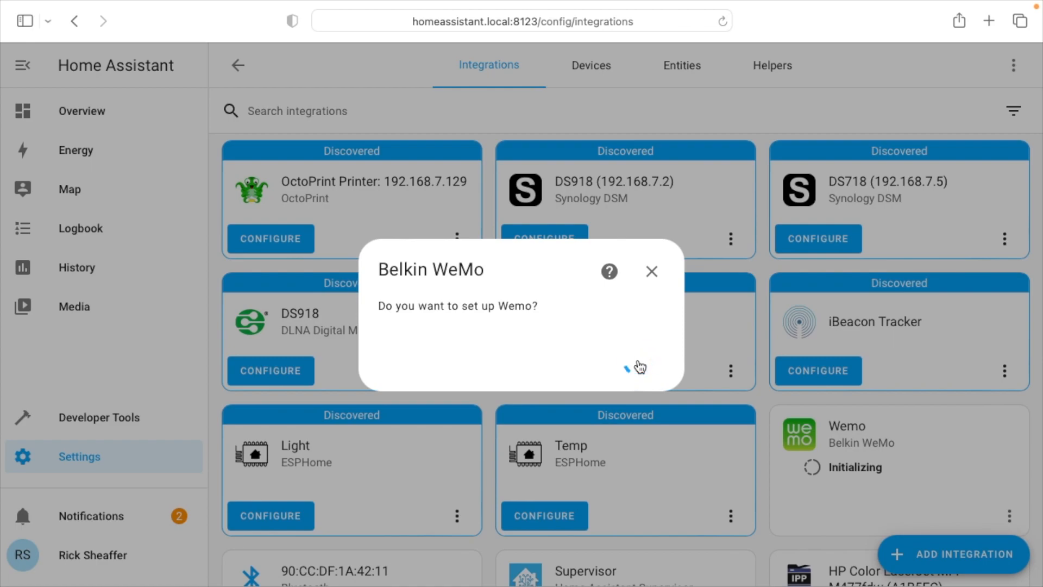
click(637, 367)
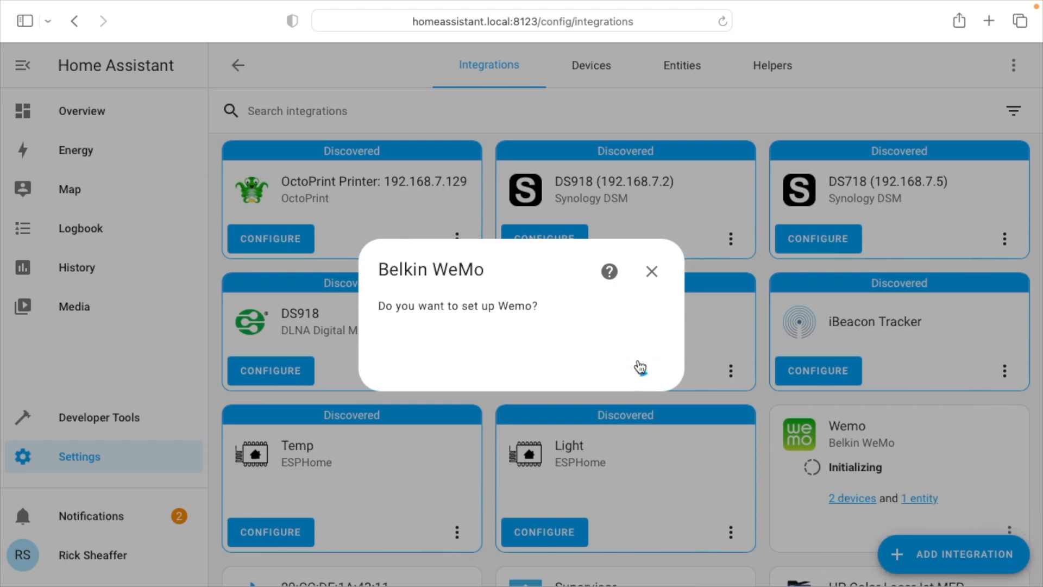
click(637, 367)
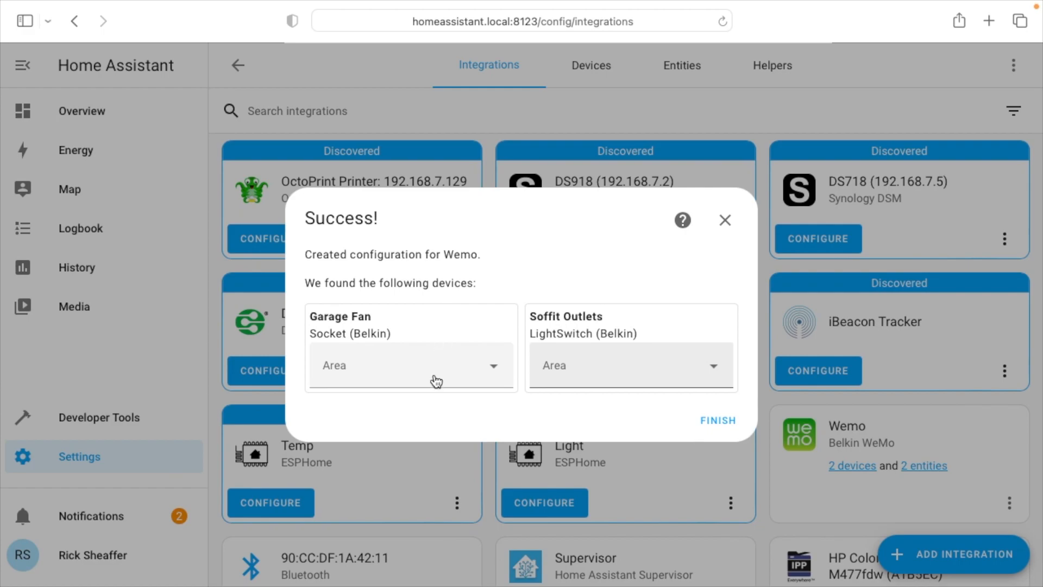
Assign Garage Fan to a new 'Garage' area and finish the Wemo setup
text(Gar)
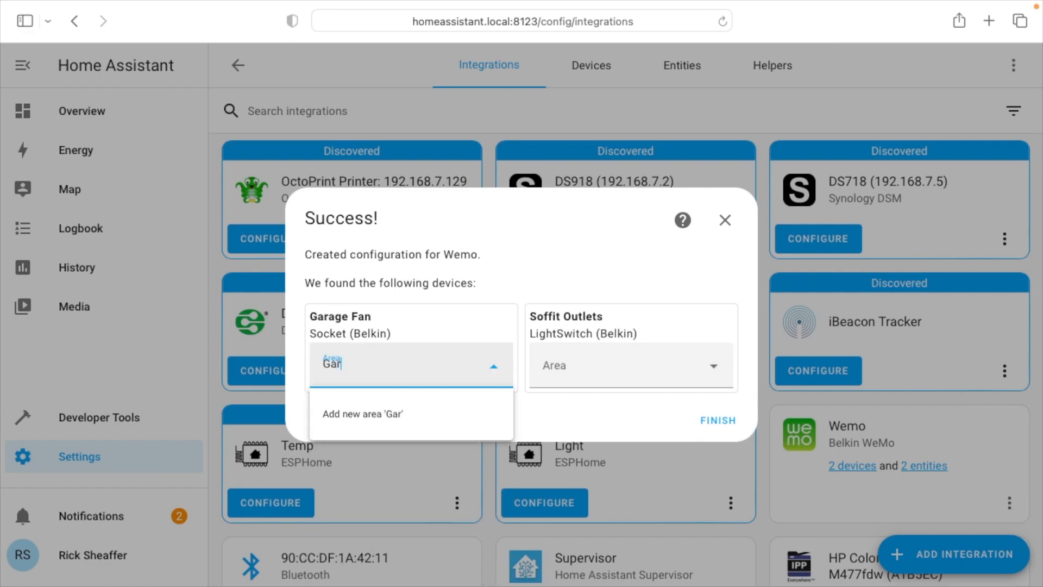
text(age)
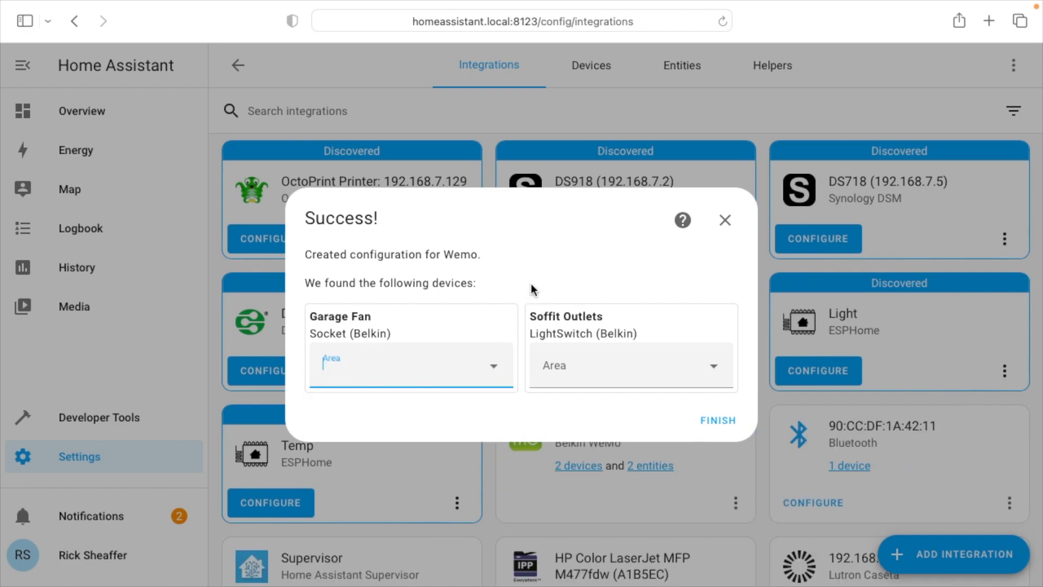
text(Ga)
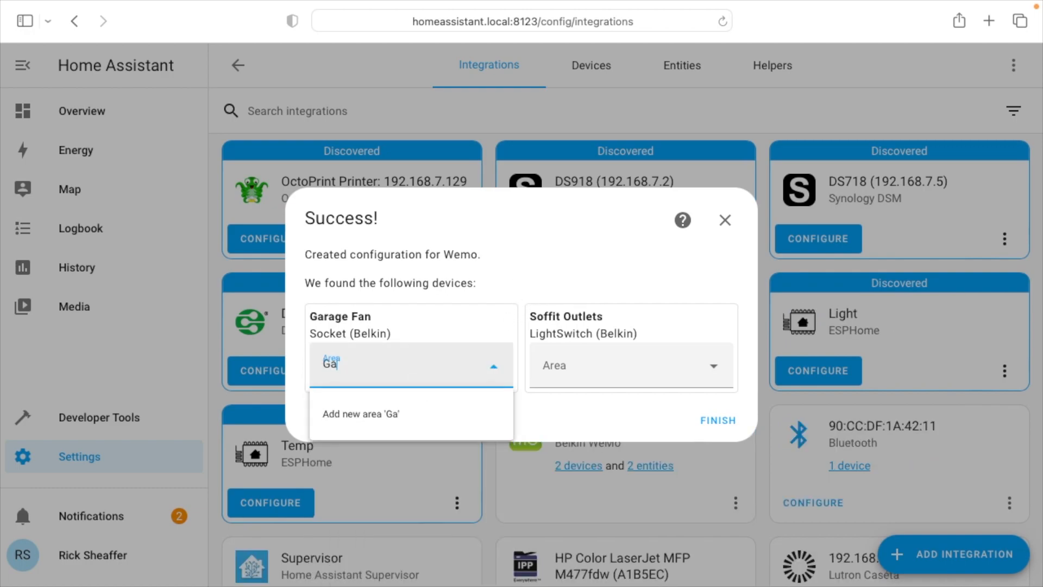
click(629, 365)
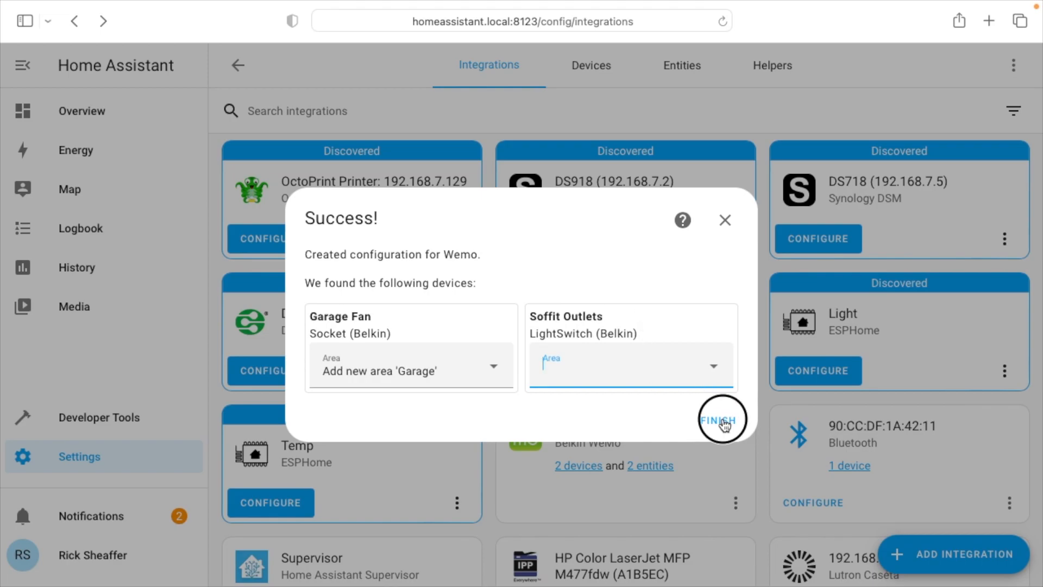
click(720, 420)
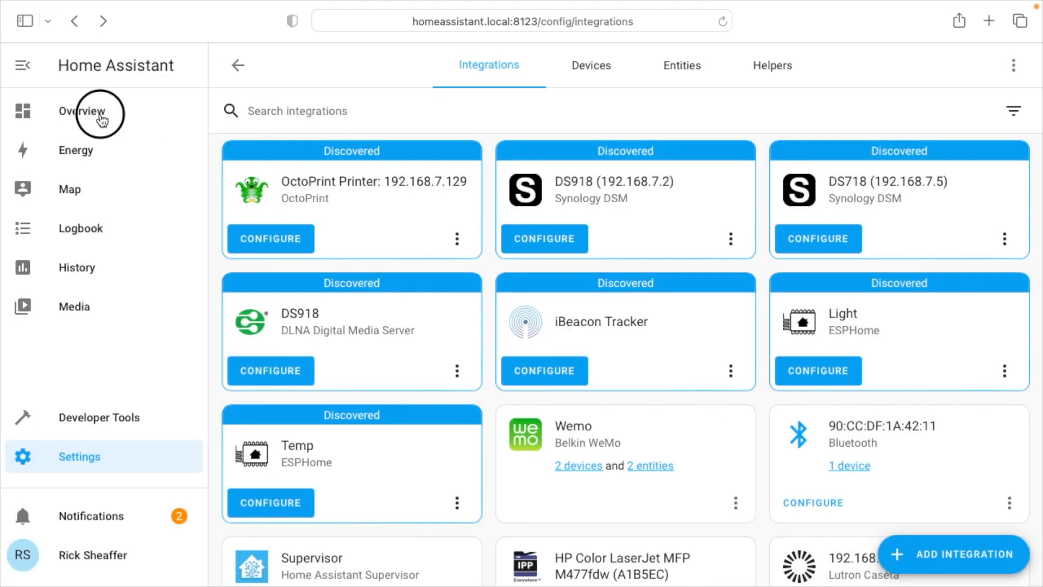
On the Overview dashboard, switch the Garage Fan on and back off
click(82, 110)
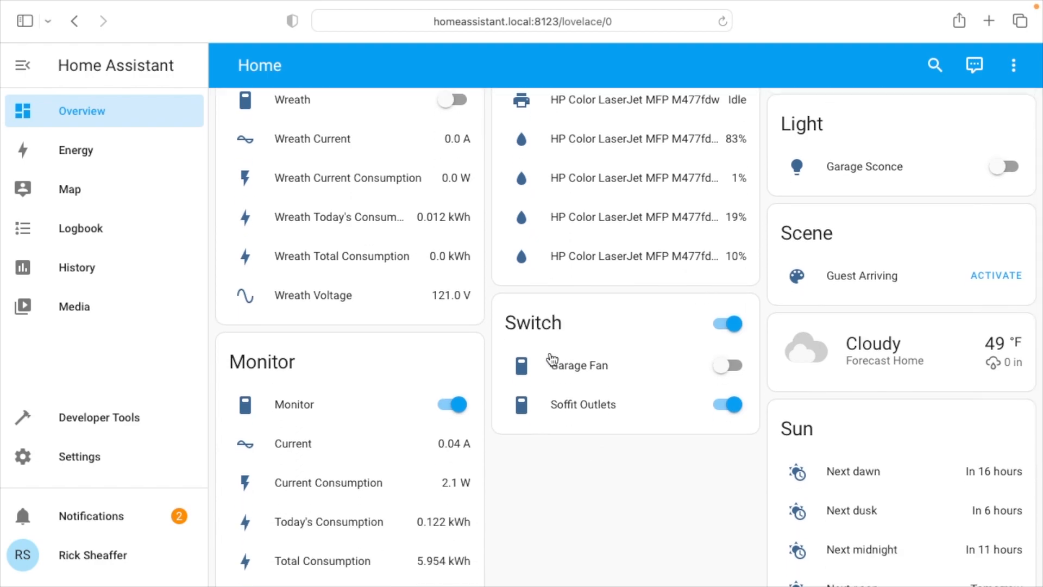
mouse_move(691, 406)
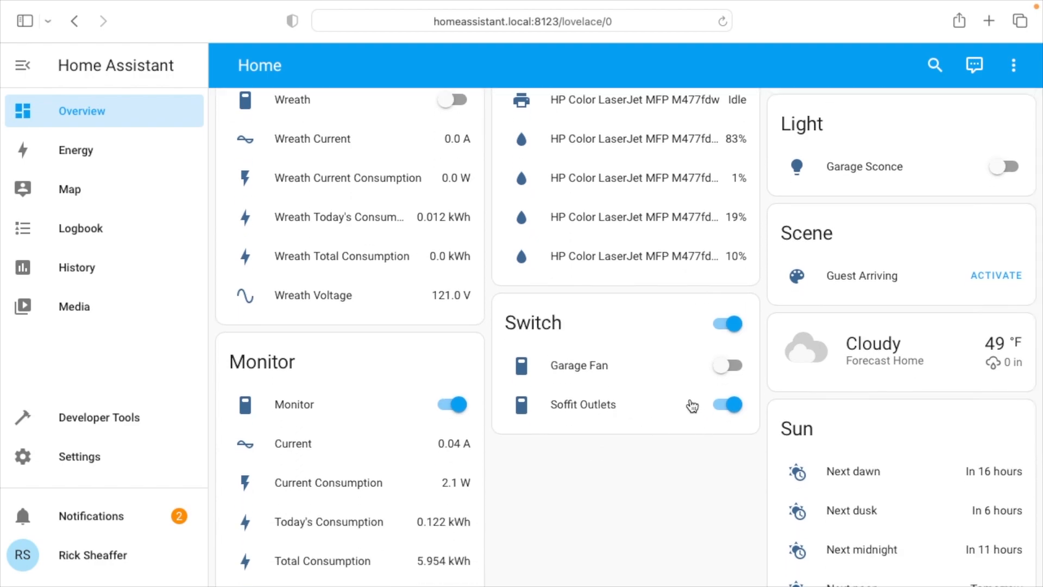
click(726, 365)
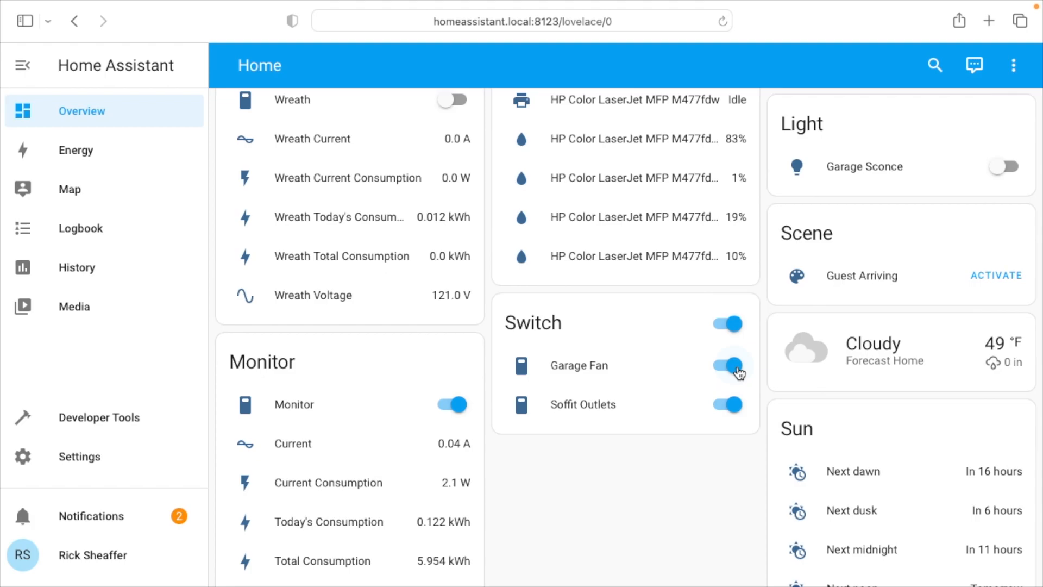
click(578, 365)
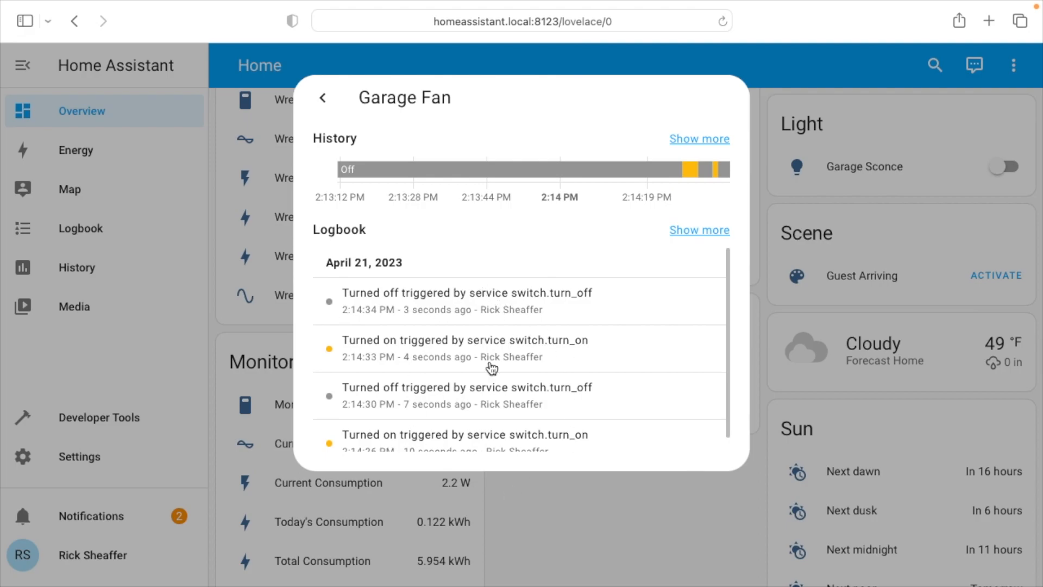
View the Garage Fan's full history, then return to the Overview dashboard
click(698, 139)
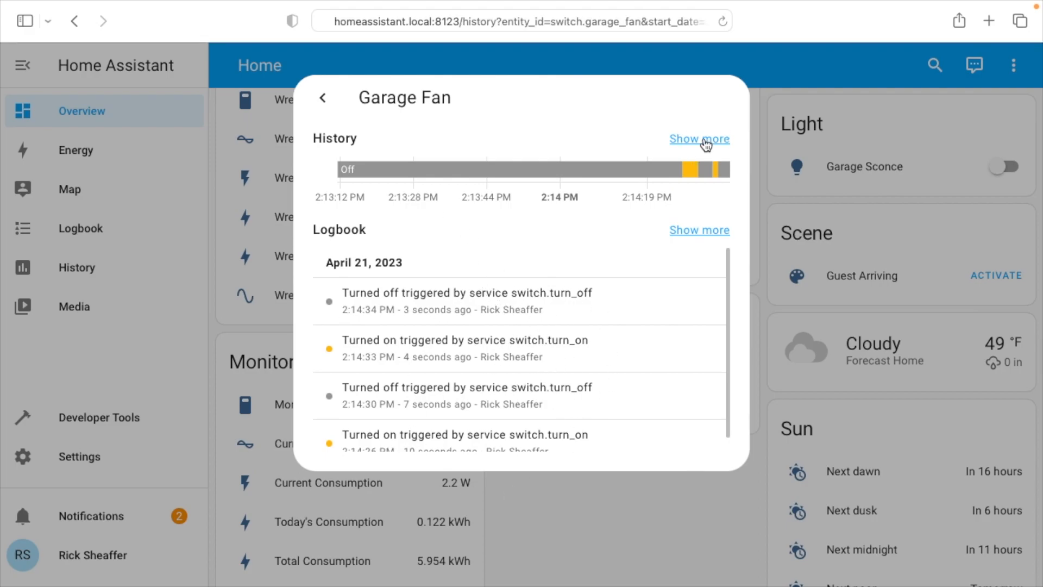
click(322, 98)
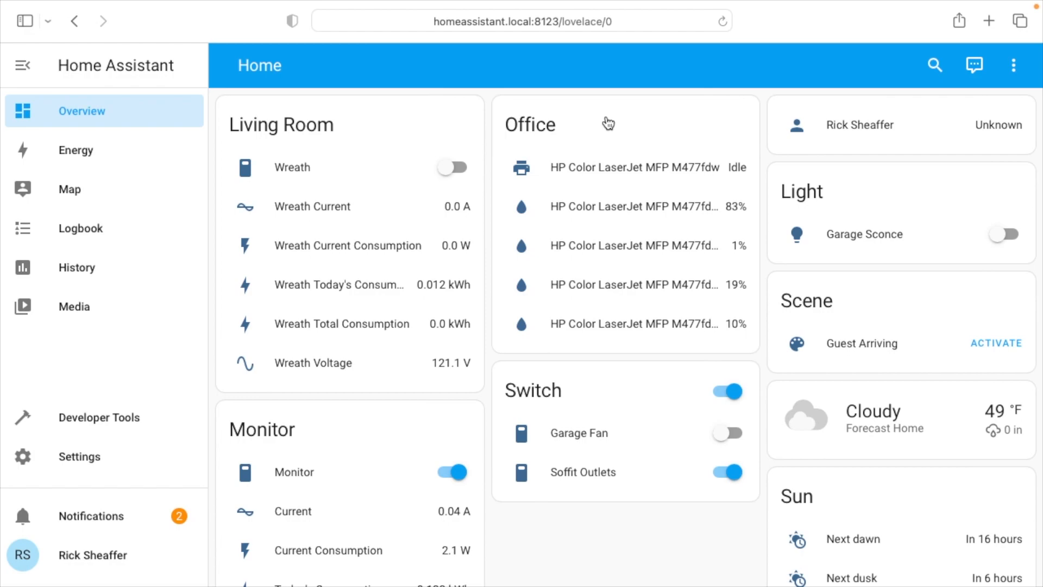